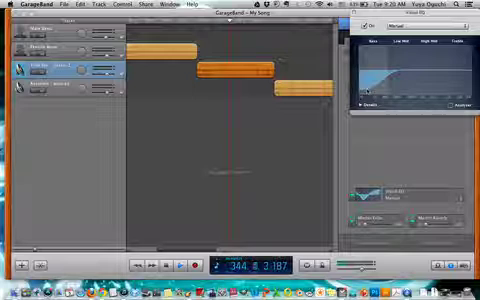
click(180, 262)
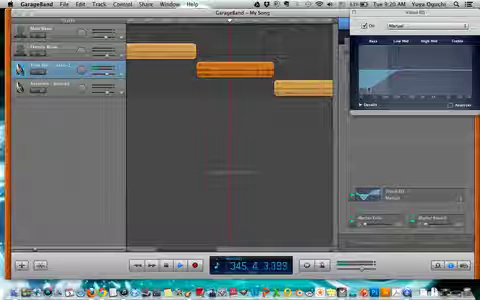